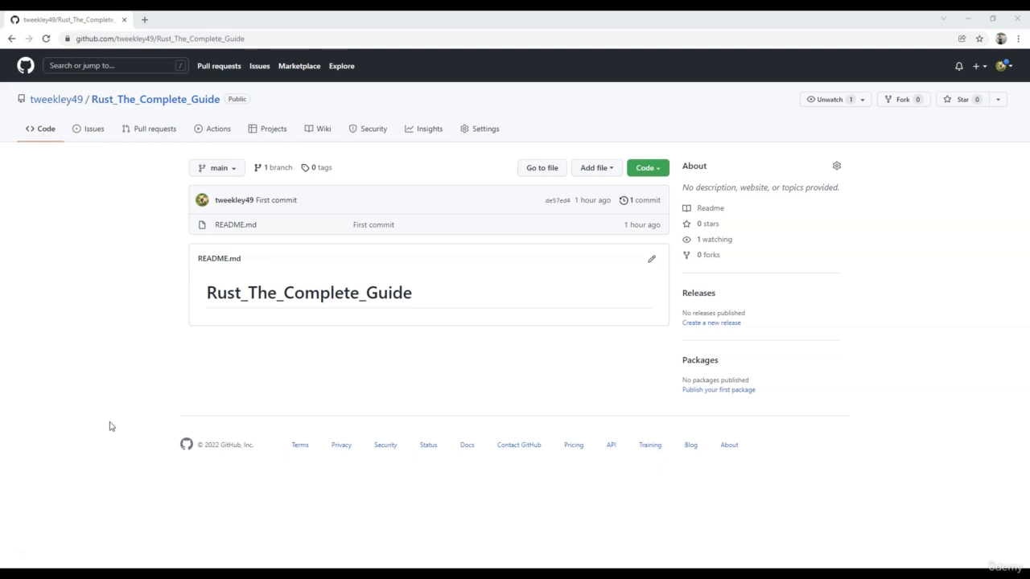
{"action": "mouse_move", "coordinate": [96, 272]}
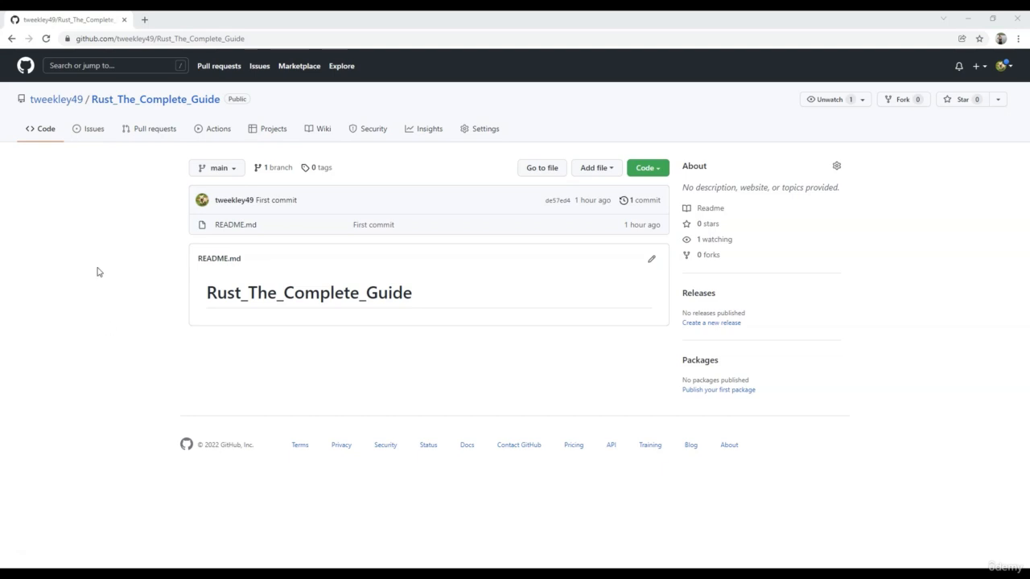
{"action": "mouse_move", "coordinate": [103, 171]}
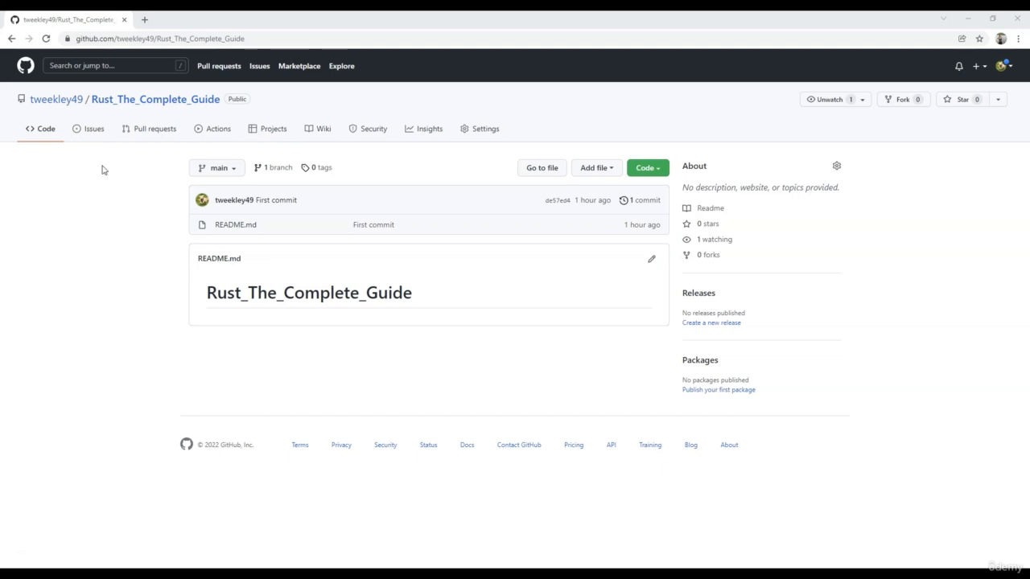
{"action": "mouse_move", "coordinate": [178, 208]}
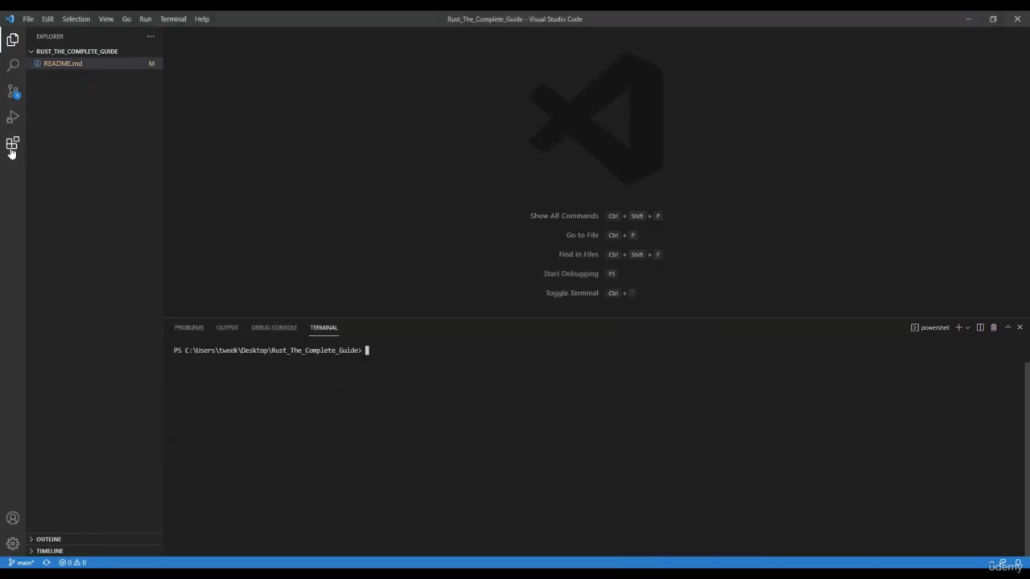
- Confirm the Rust extension is installed, view its details and 'Rust' marketplace results, then return to Explorer
{"action": "left_click", "coordinate": [10, 145]}
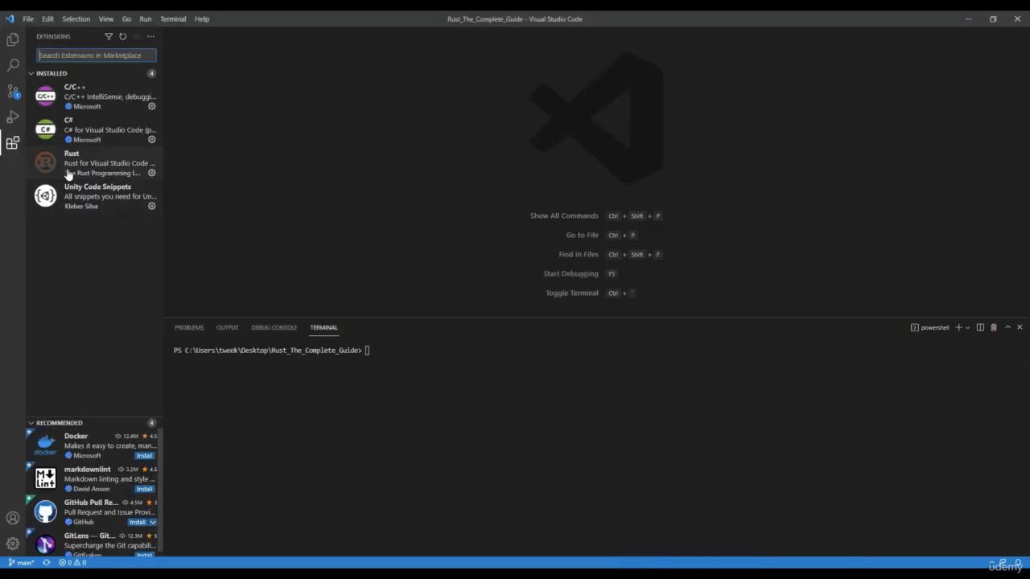
{"action": "left_click", "coordinate": [96, 162]}
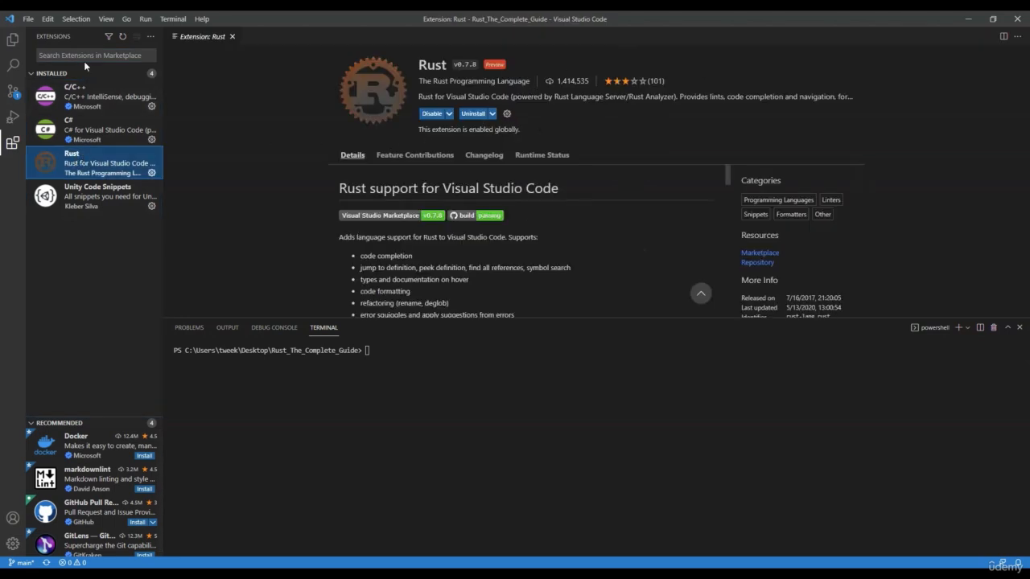
{"action": "type", "text": "Rust"}
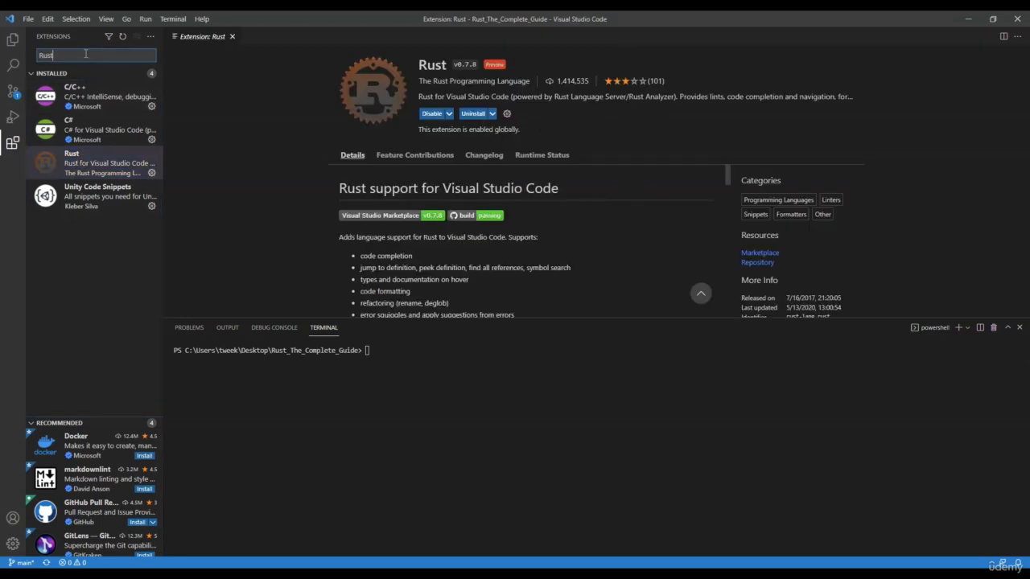
{"action": "left_click", "coordinate": [90, 55]}
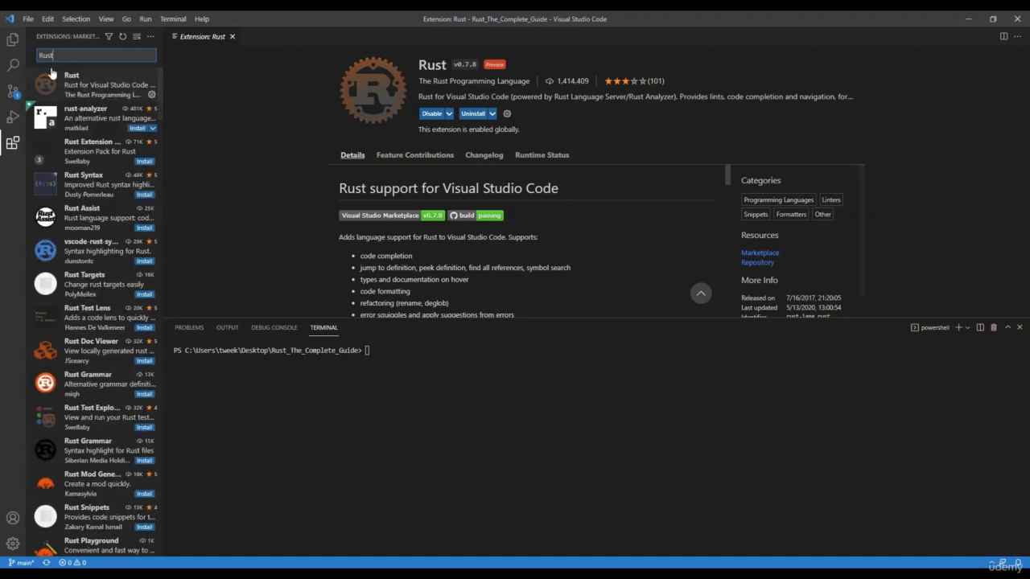
{"action": "mouse_move", "coordinate": [265, 126]}
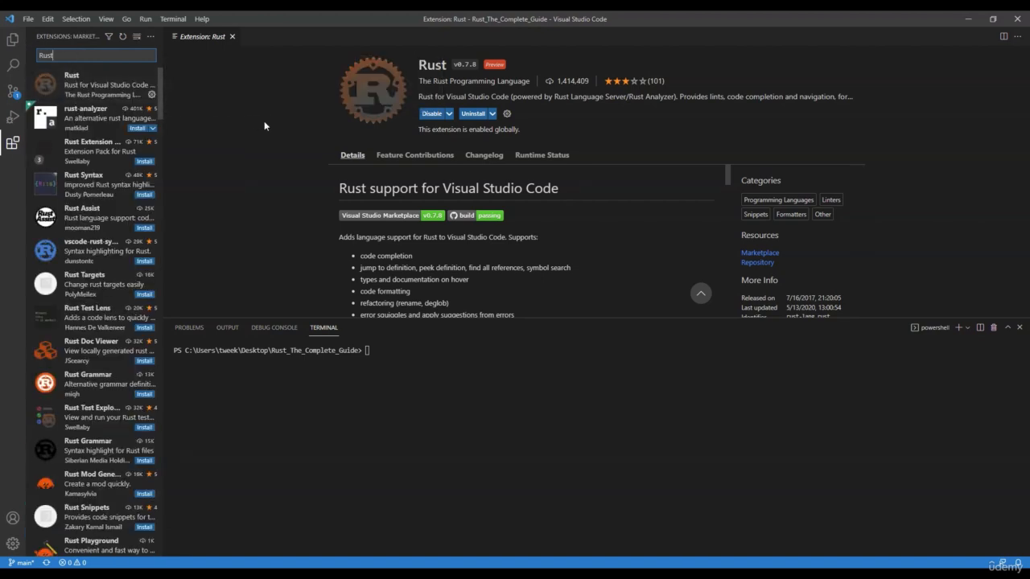
{"action": "mouse_move", "coordinate": [470, 80]}
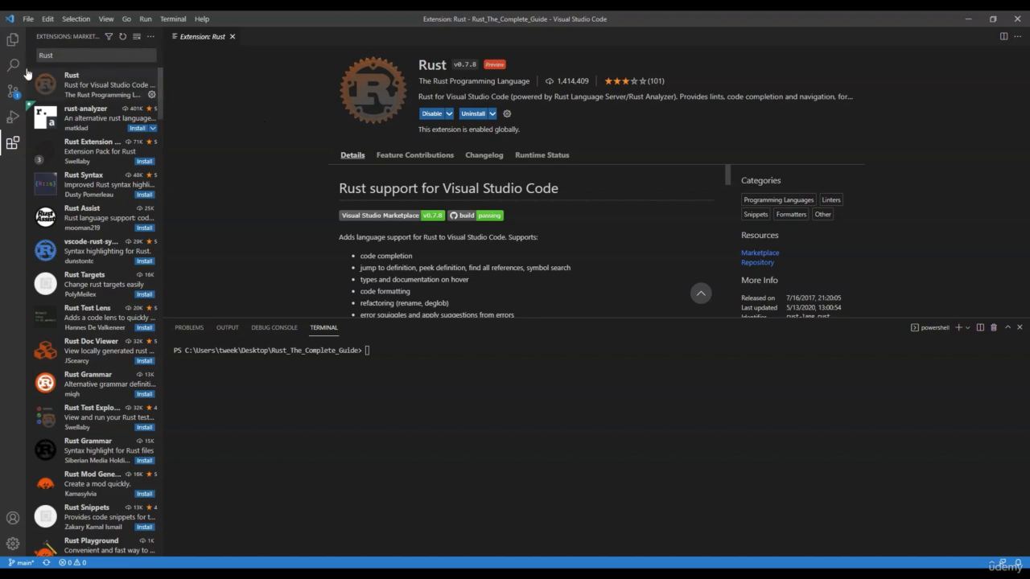
{"action": "left_click", "coordinate": [10, 37]}
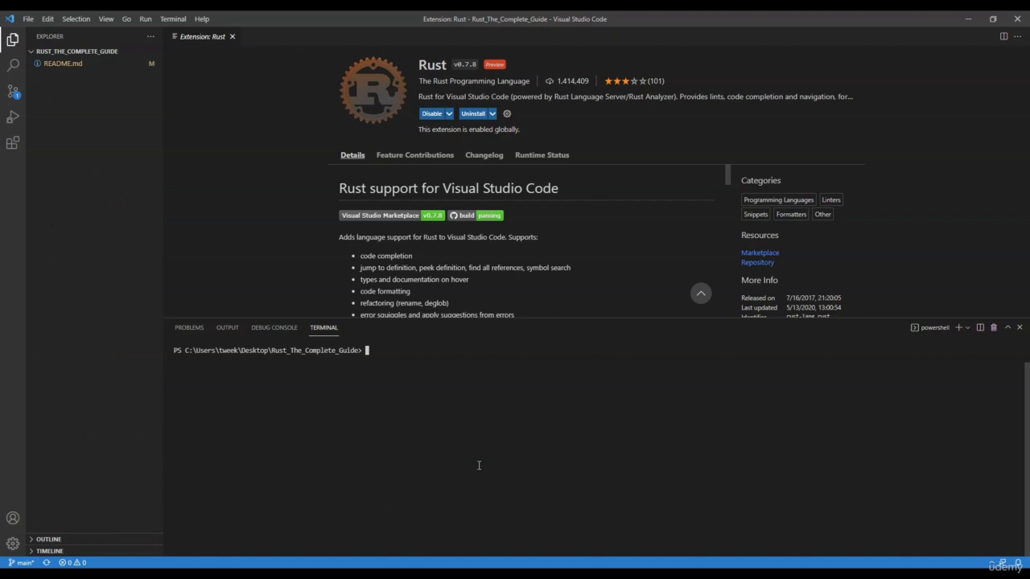
- Run 'cargo new hello' in the terminal to create the hello binary package
{"action": "type", "text": "cargo"}
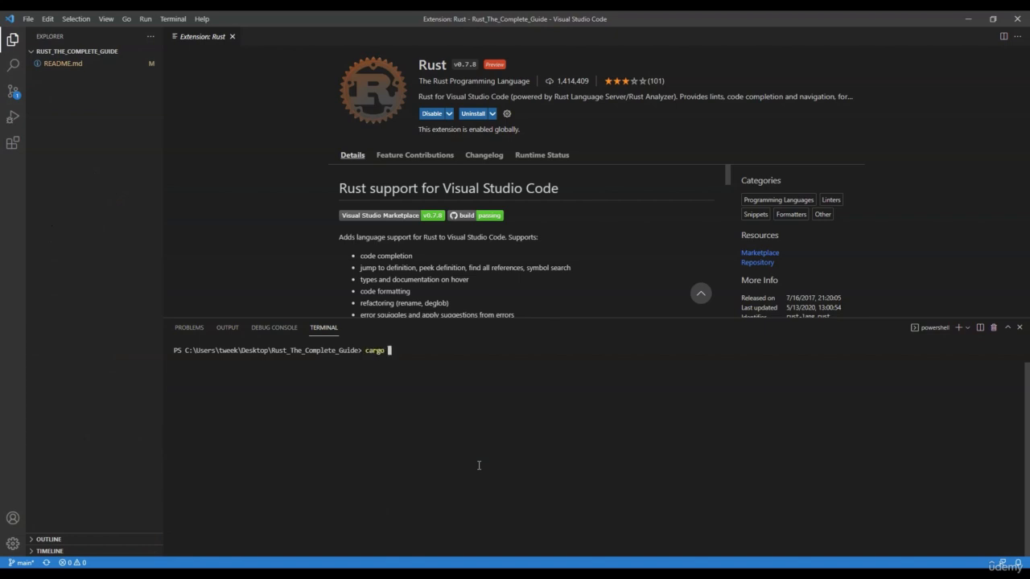
{"action": "type", "text": "new hello"}
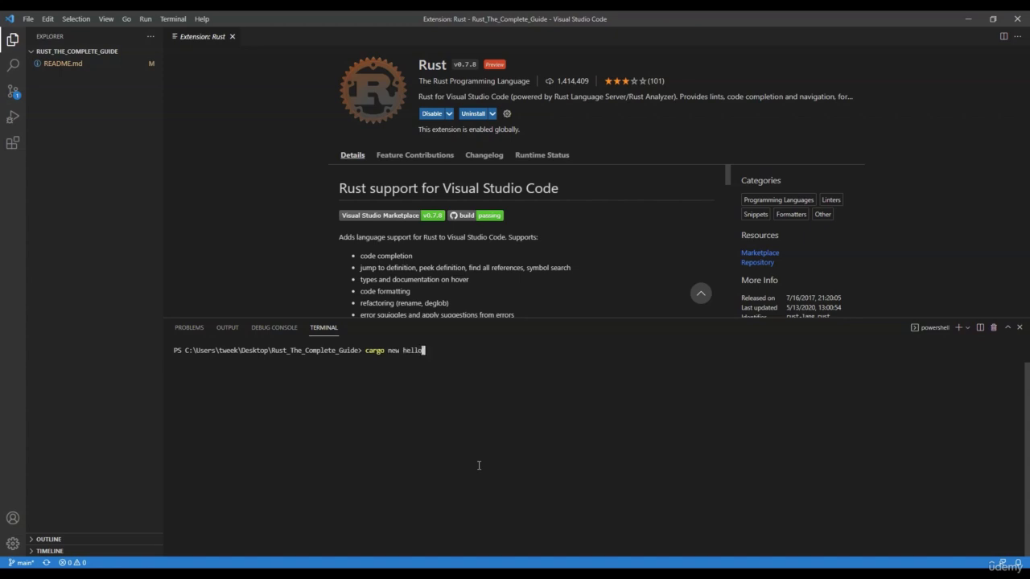
{"action": "key", "text": "Enter"}
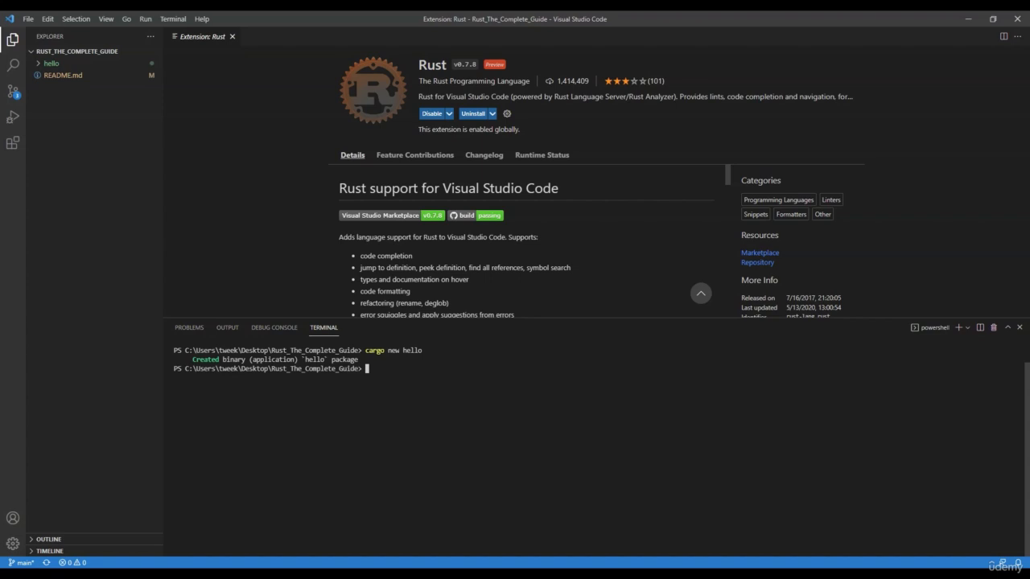
- Inspect hello's Cargo.toml manifest and the generated src/main.rs hello-world program
{"action": "left_click", "coordinate": [54, 61]}
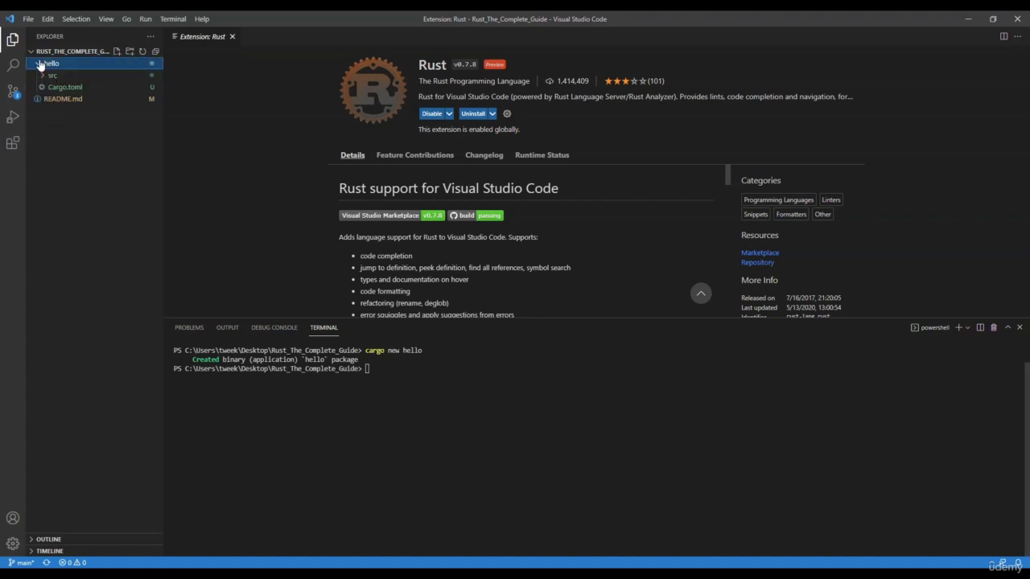
{"action": "left_click", "coordinate": [65, 86]}
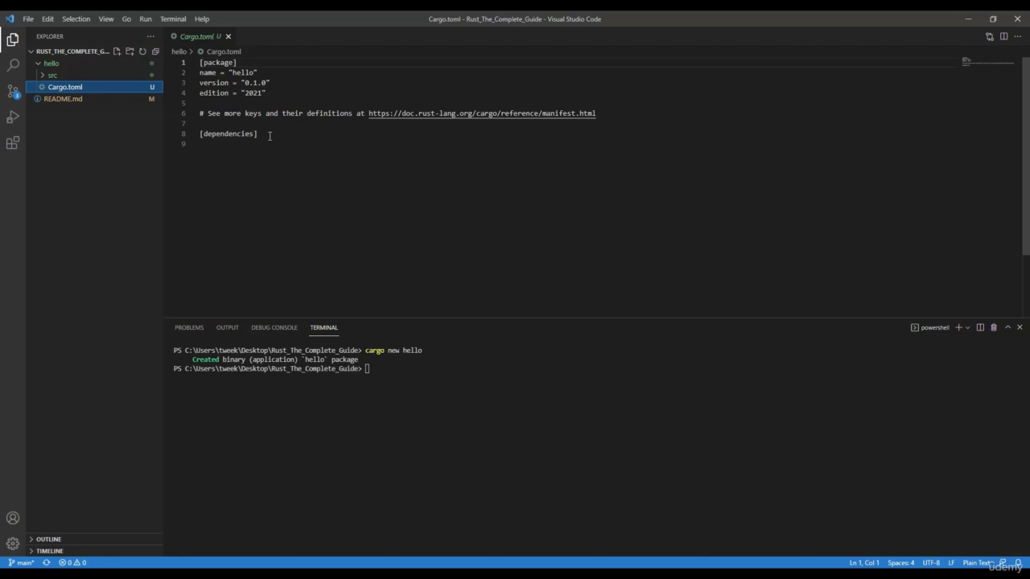
{"action": "left_click", "coordinate": [54, 76]}
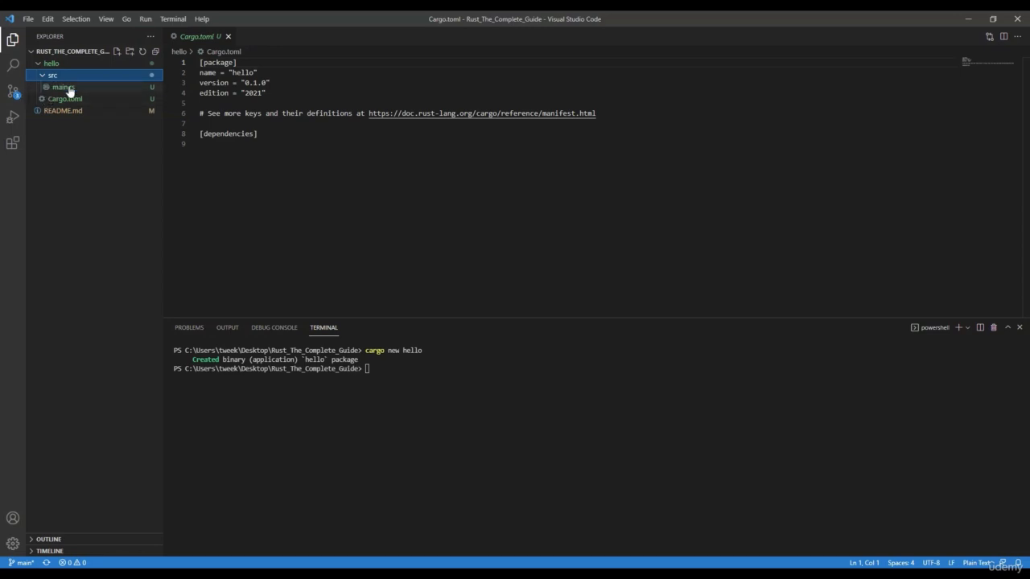
{"action": "left_click", "coordinate": [59, 87]}
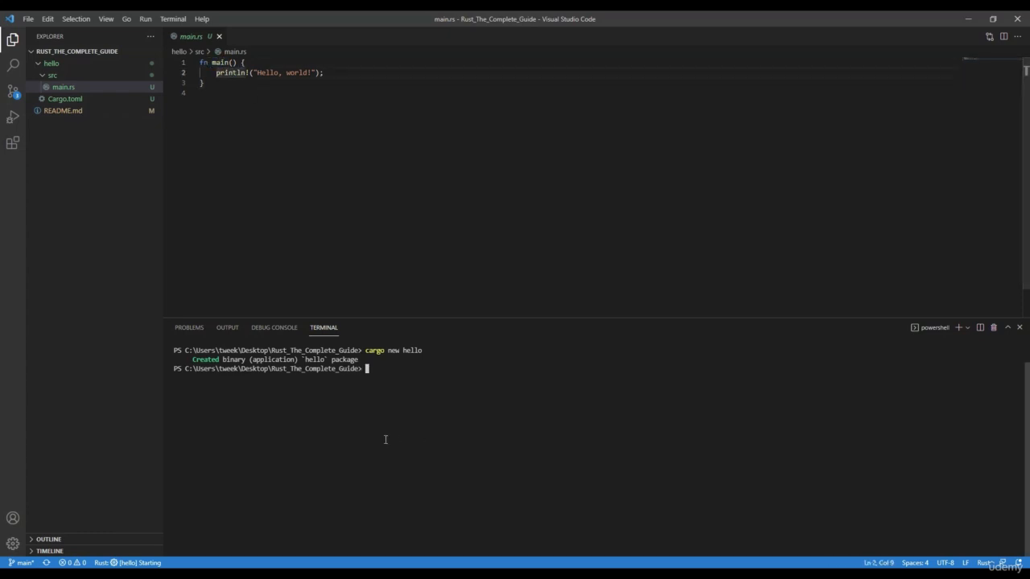
- Change into the hello folder and compile the package with 'cargo build'
{"action": "type", "text": "cargo"}
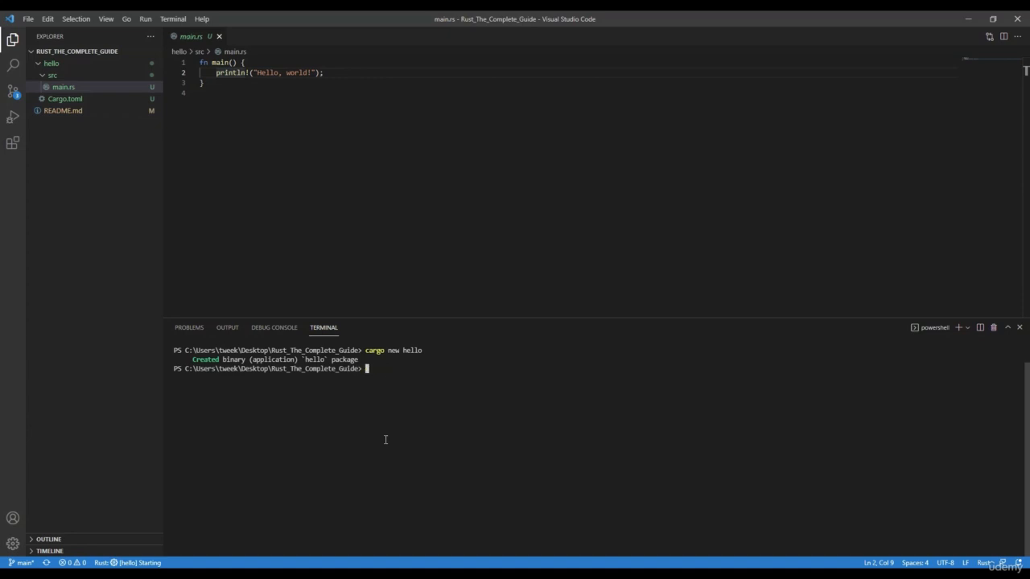
{"action": "type", "text": "cd hello"}
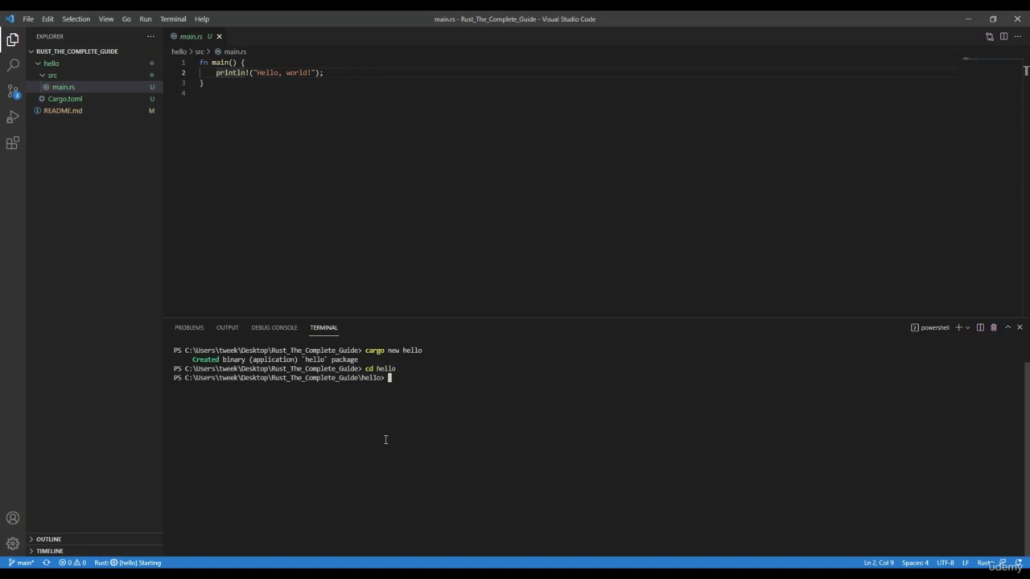
{"action": "type", "text": "cargo build"}
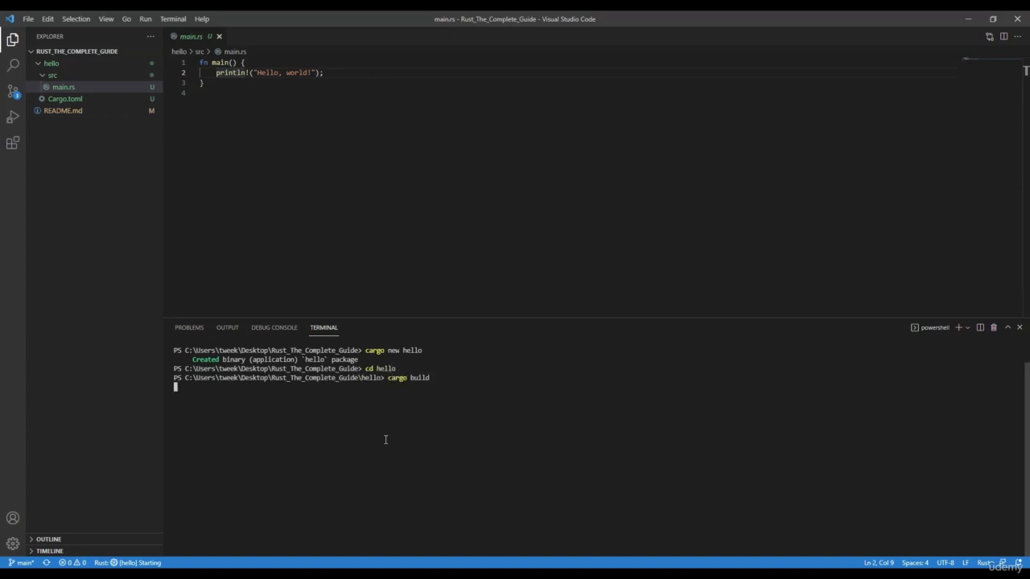
{"action": "key", "text": "Enter"}
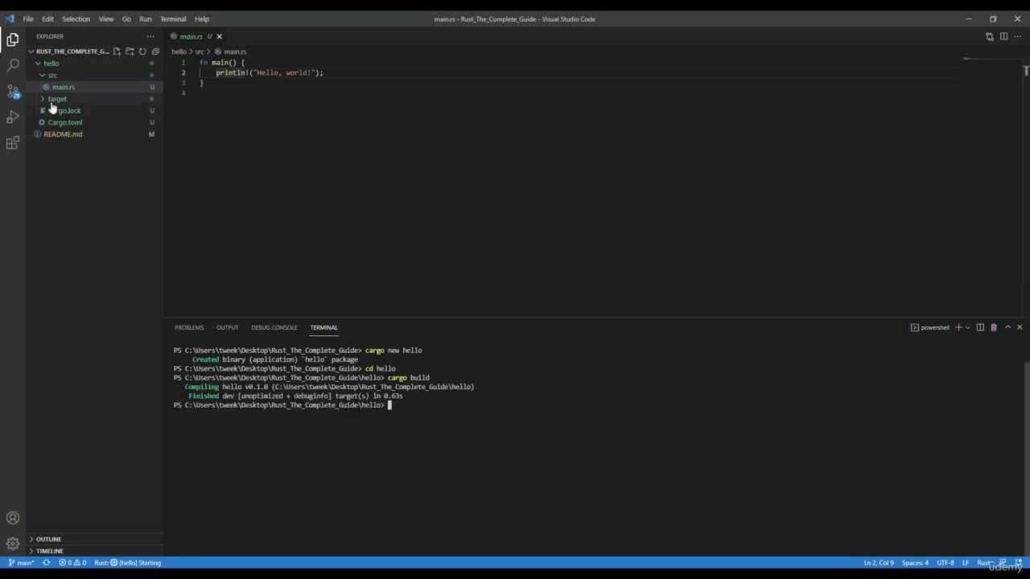
- Browse target/debug build output, then execute 'cargo run' to print Hello, world!
{"action": "left_click", "coordinate": [56, 98]}
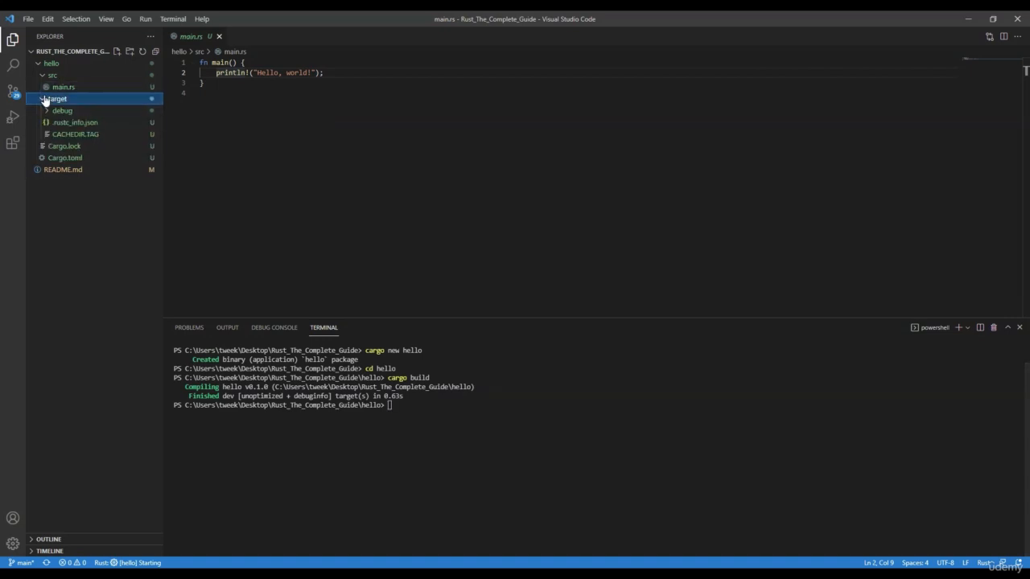
{"action": "left_click", "coordinate": [61, 110]}
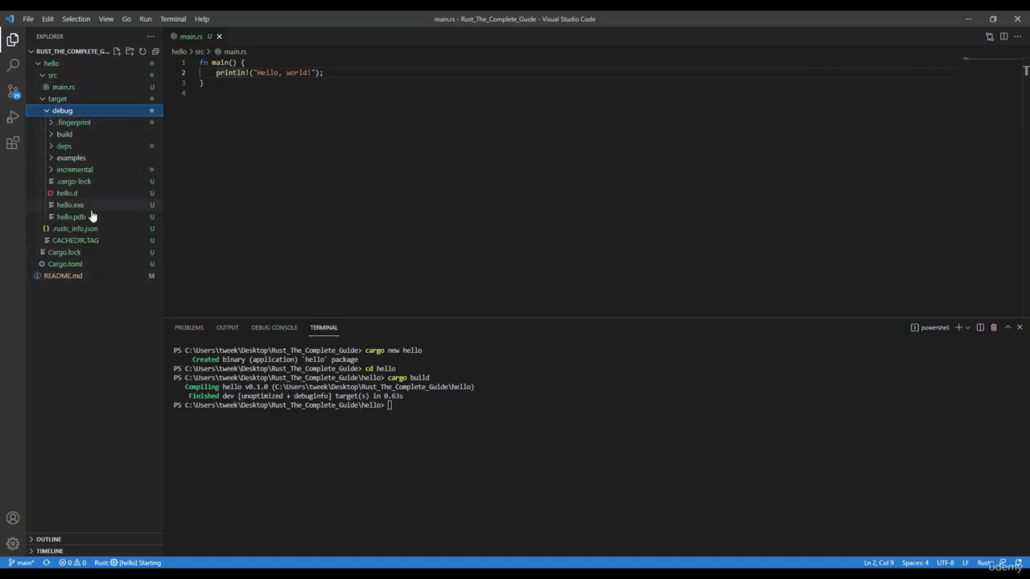
{"action": "mouse_move", "coordinate": [93, 214]}
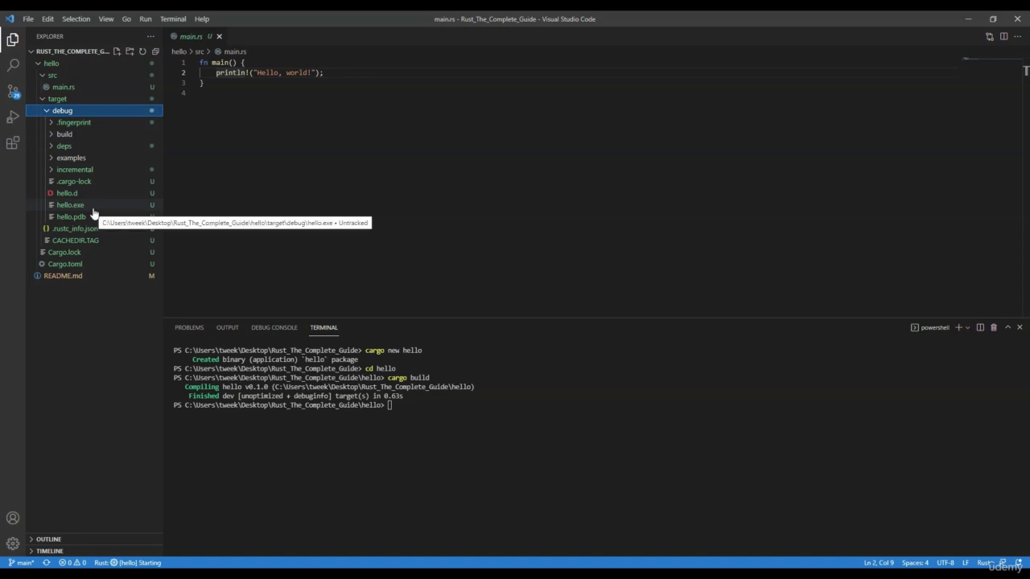
{"action": "mouse_move", "coordinate": [599, 523]}
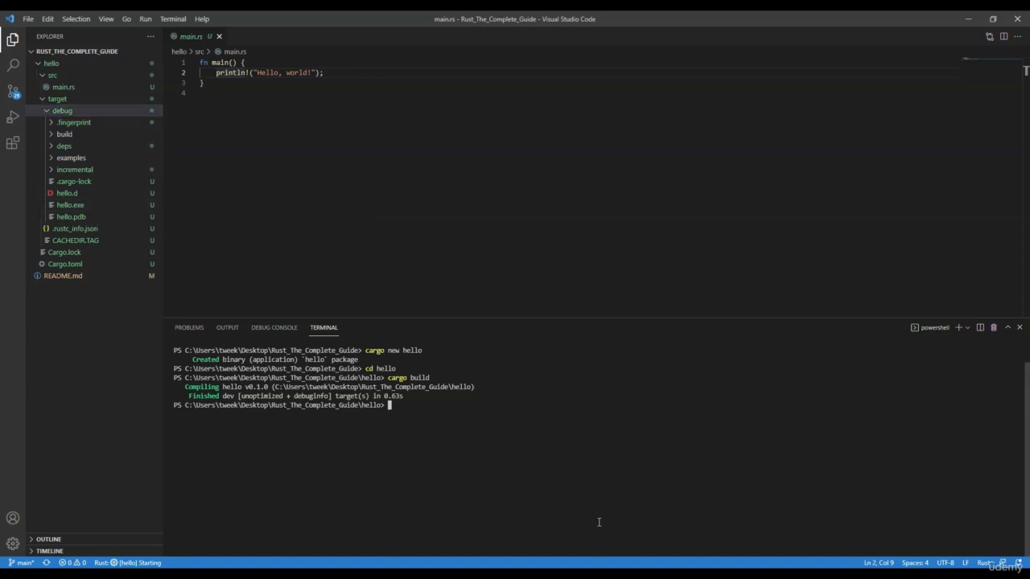
{"action": "type", "text": "cargo"}
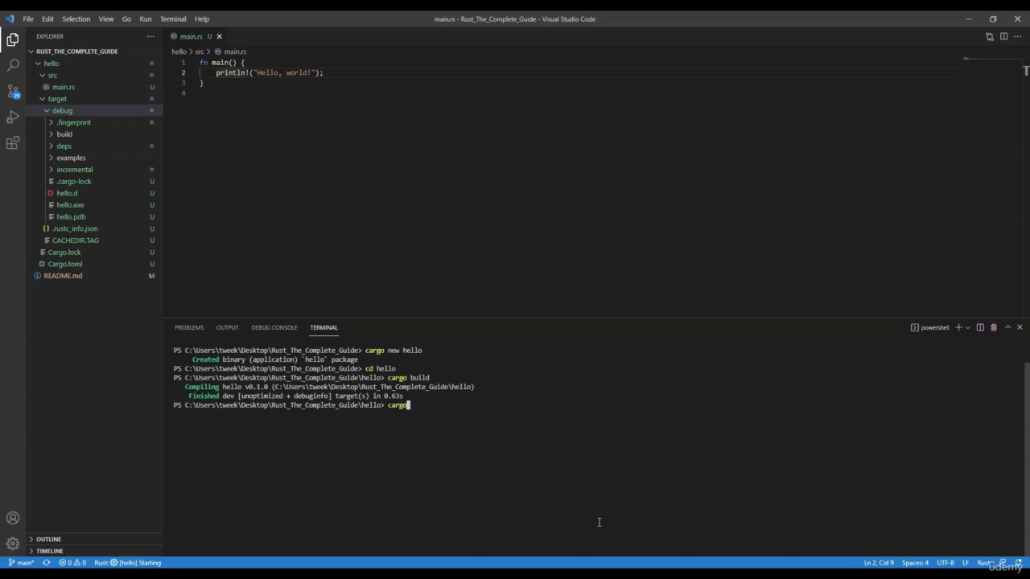
{"action": "type", "text": "run"}
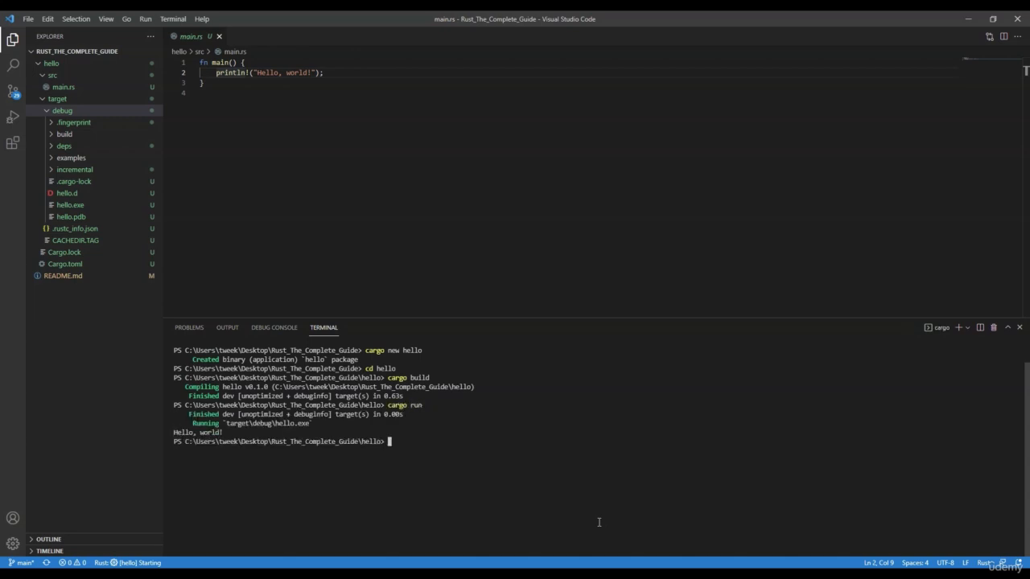